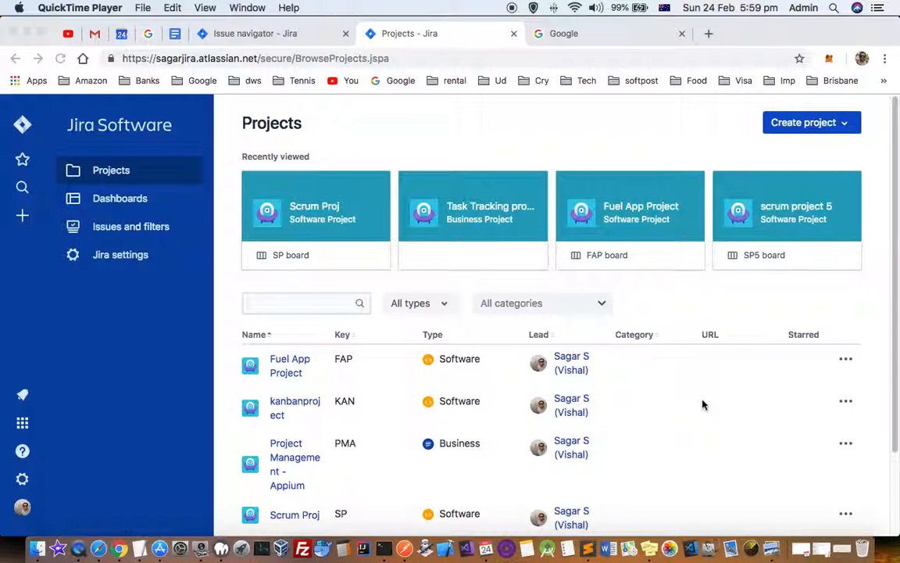
mouse_move(3, 232)
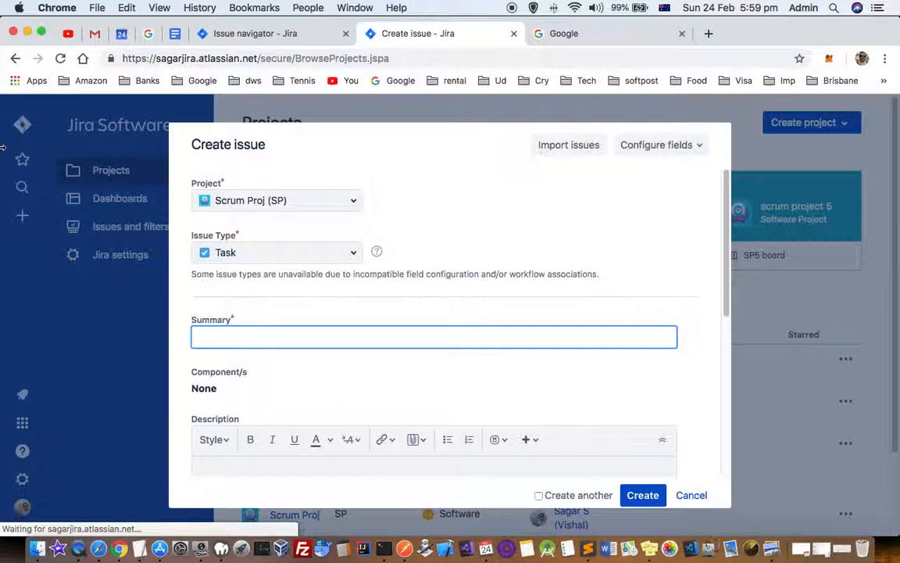
Step: Start a new issue in Scrum Proj from the sidebar Create icon
left_click(275, 252)
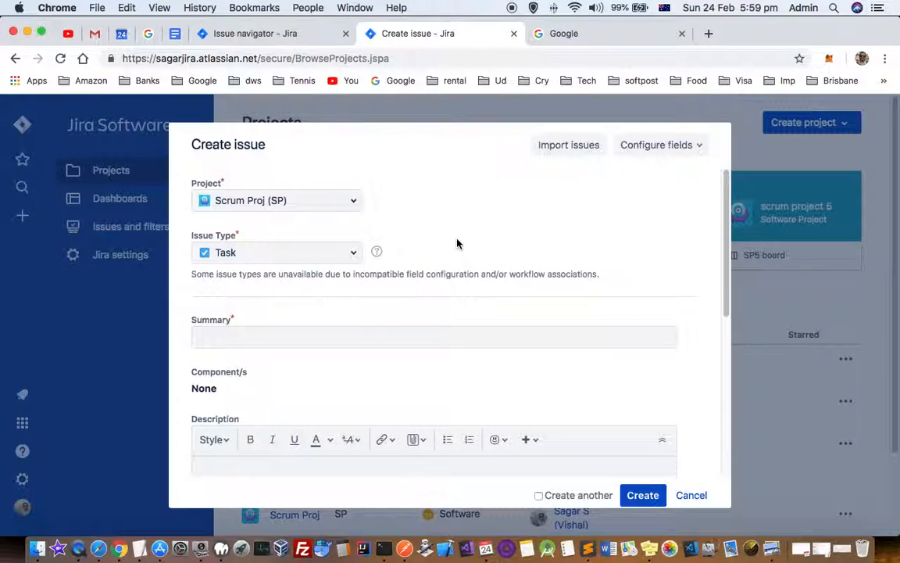
mouse_move(656, 398)
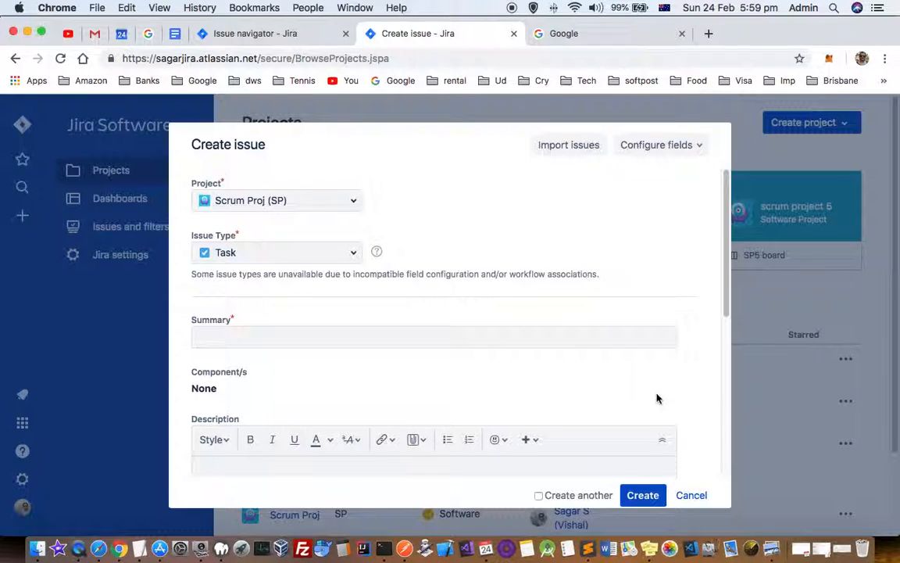
Step: Cancel the issue form and view Scrum Proj's issue types in Project settings
left_click(691, 494)
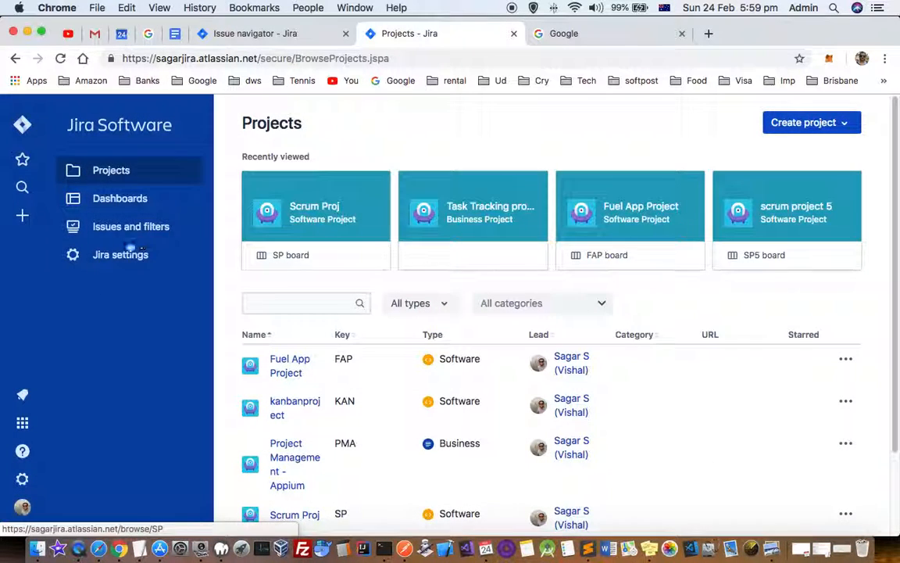
mouse_move(362, 209)
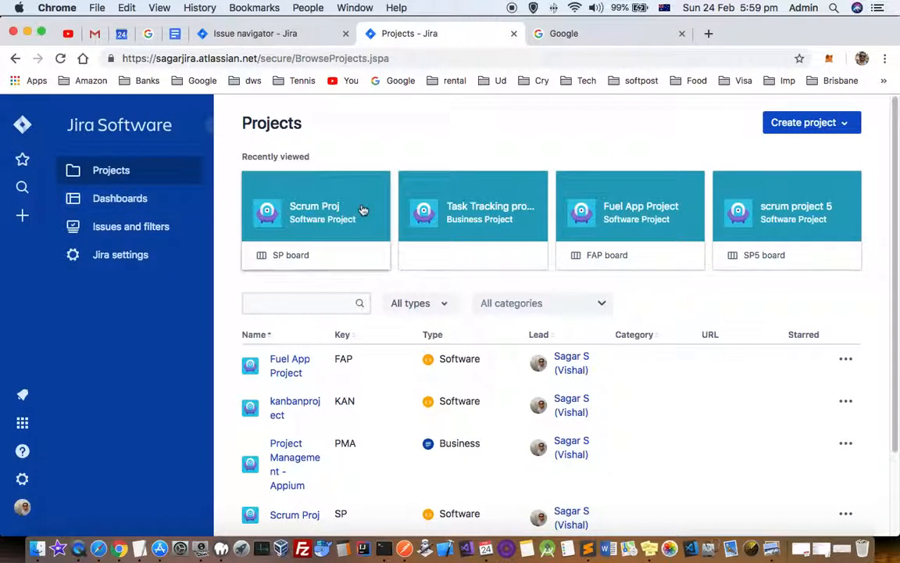
left_click(315, 211)
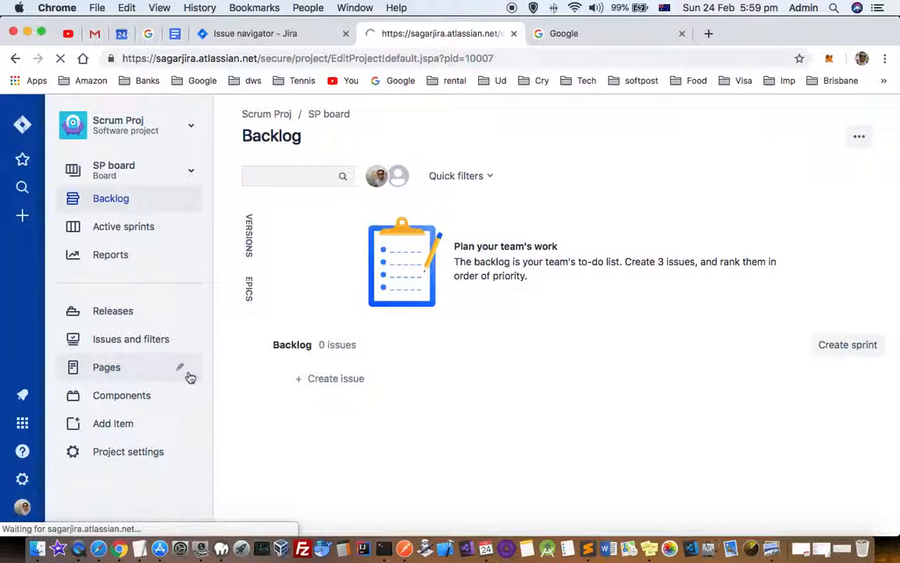
left_click(128, 450)
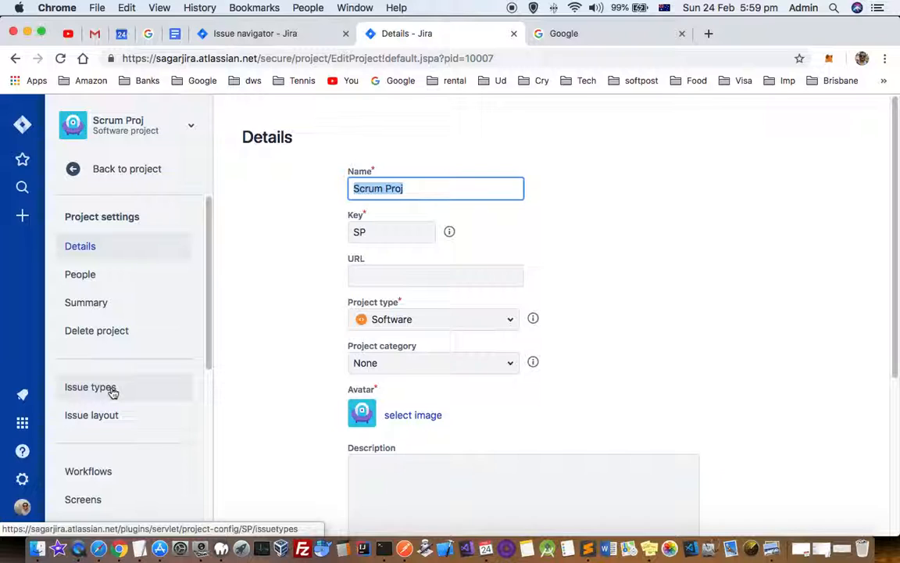
left_click(91, 388)
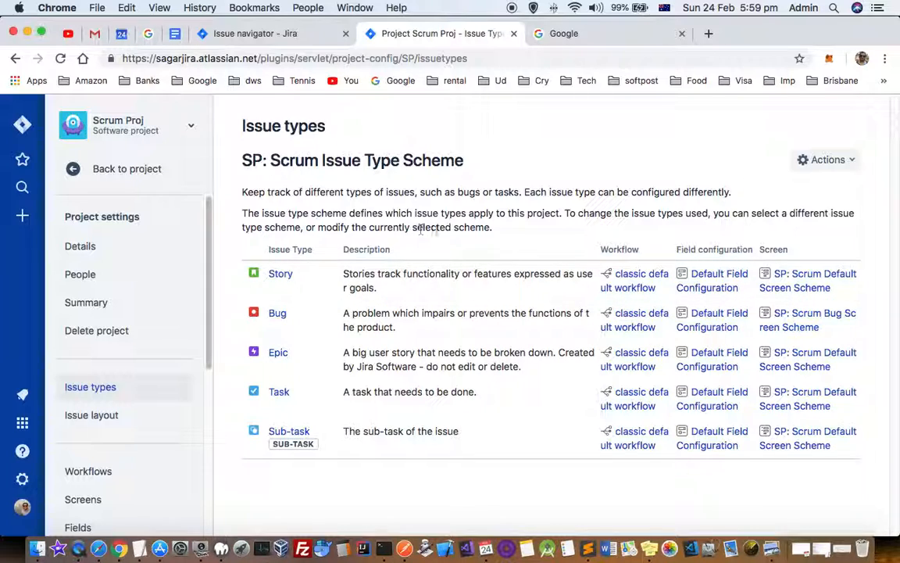
mouse_move(303, 247)
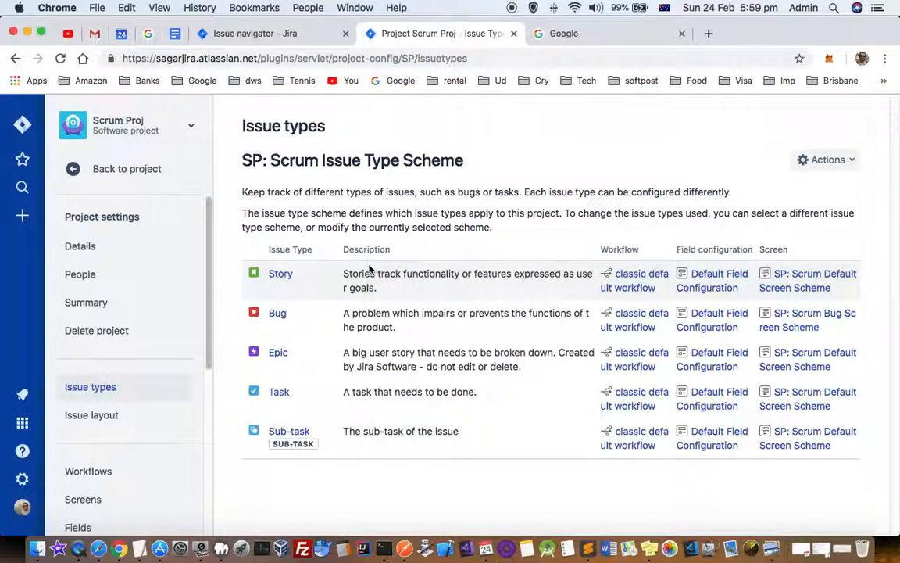
Step: Edit the Scrum issue type scheme via Actions and begin adding an issue type
left_click(825, 159)
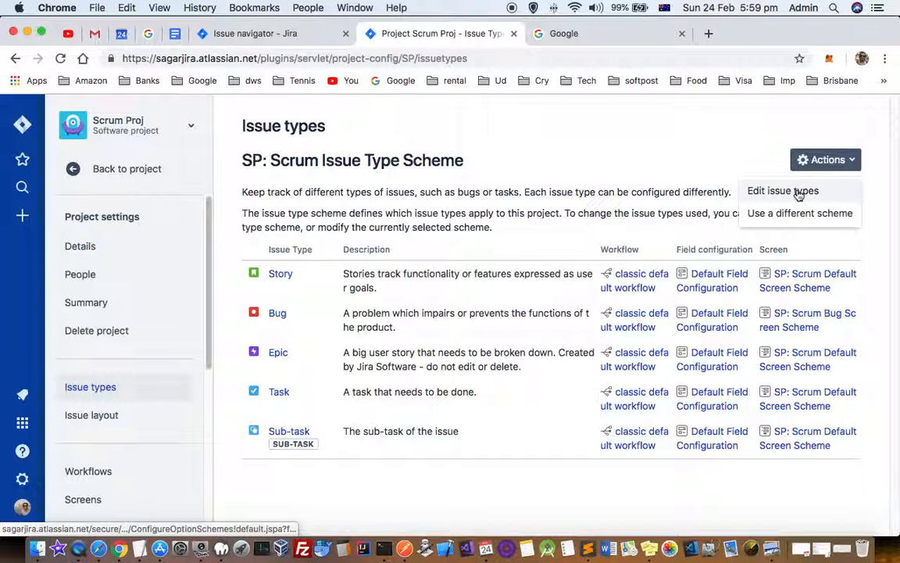
left_click(782, 190)
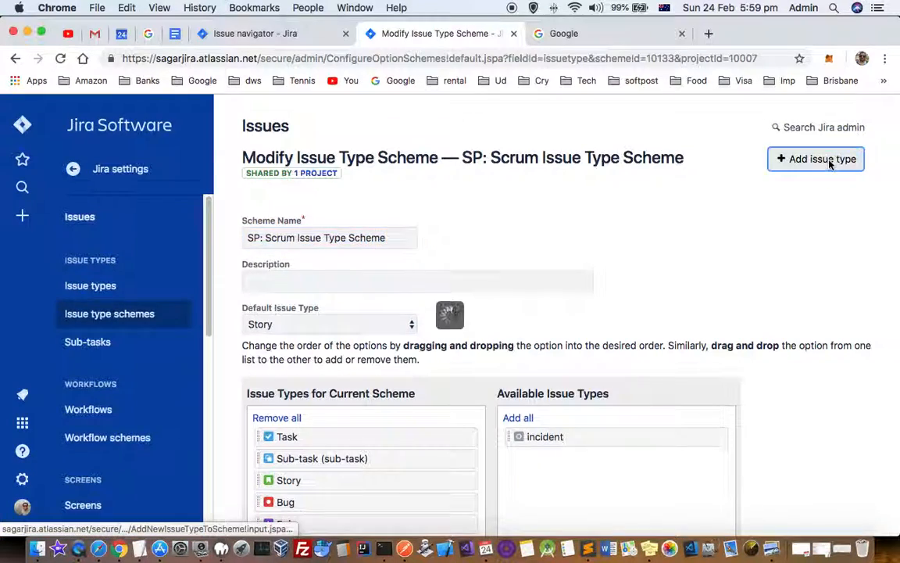
left_click(815, 159)
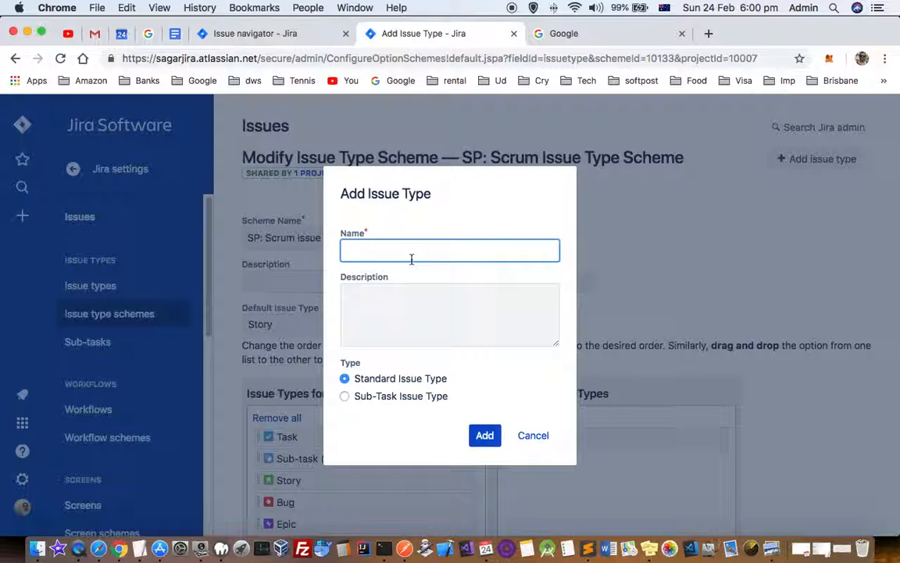
Step: Name the new standard issue type 'Feature' and add it to the scheme
type("My")
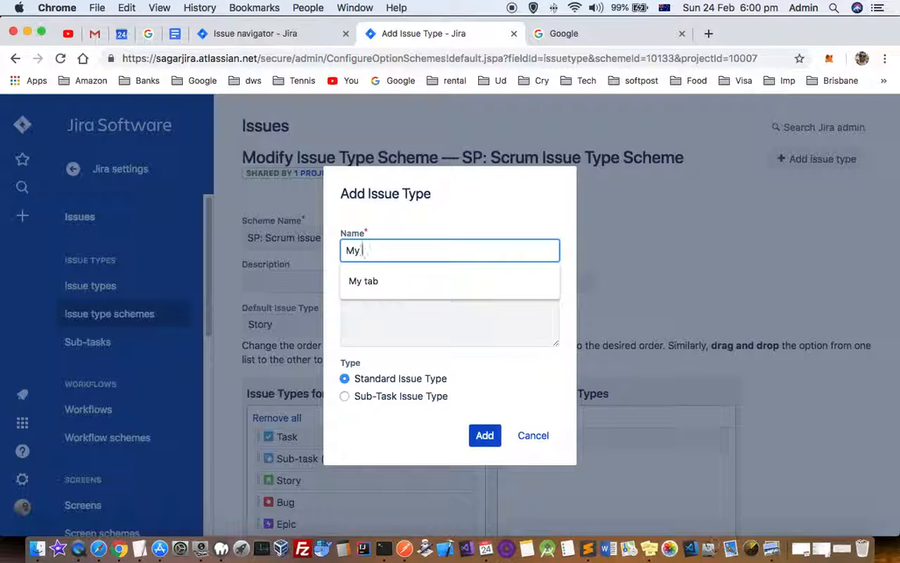
type("issue type")
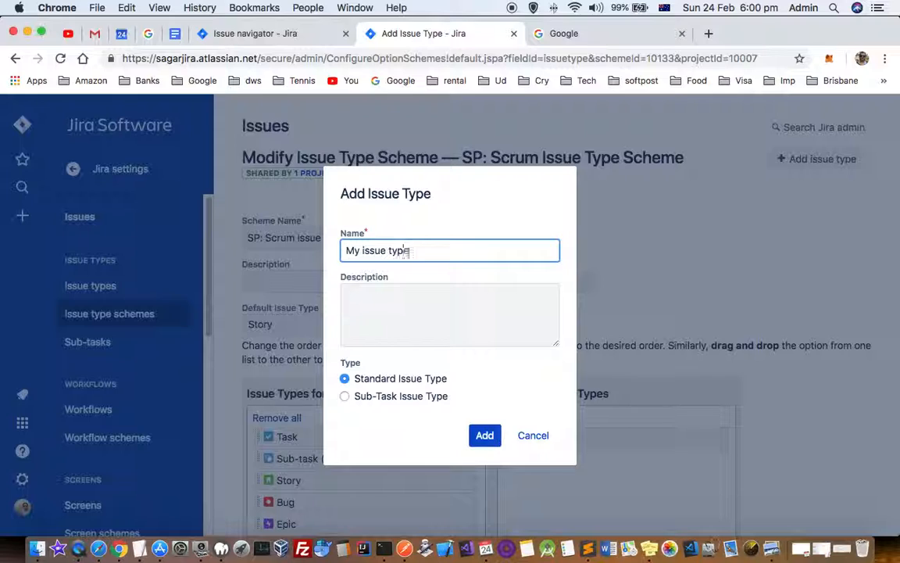
key("Backspace")
type("Fea")
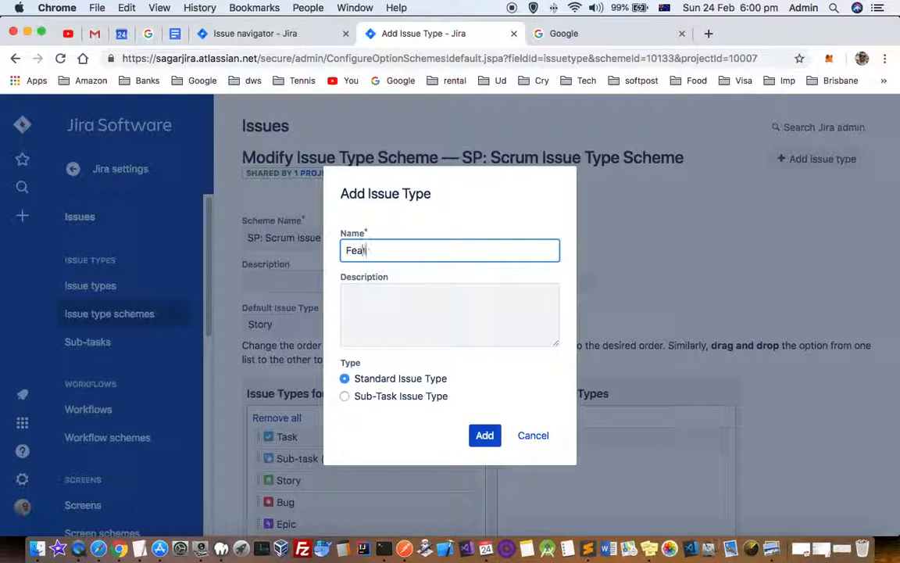
type("ture")
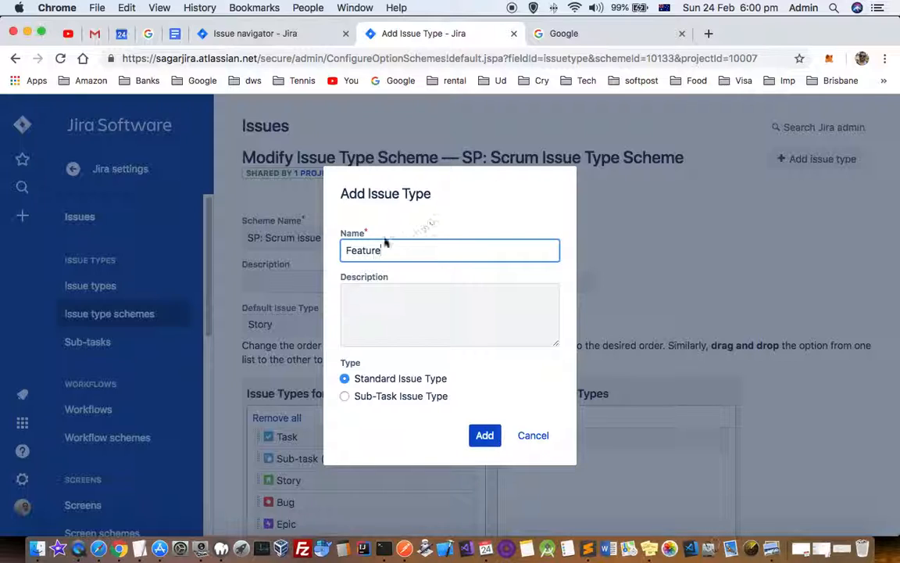
mouse_move(397, 428)
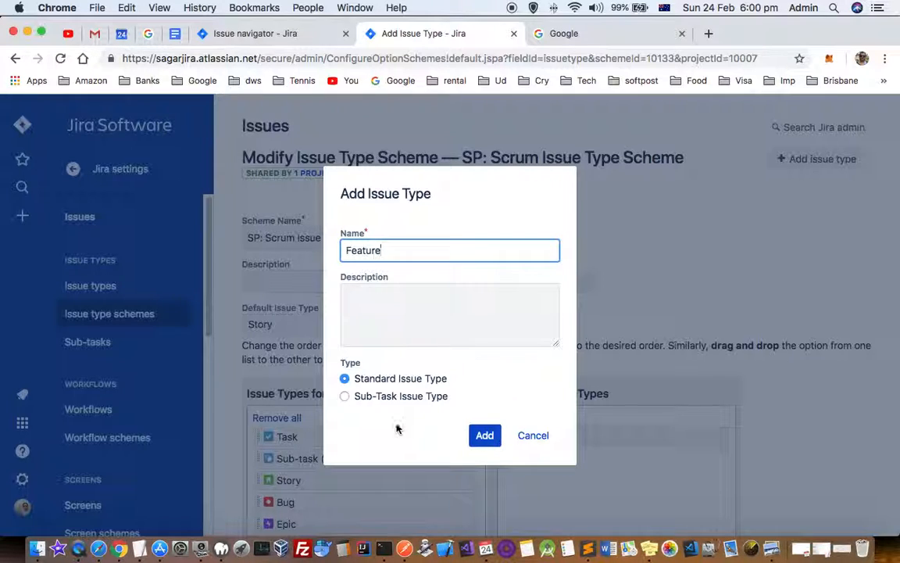
left_click(484, 435)
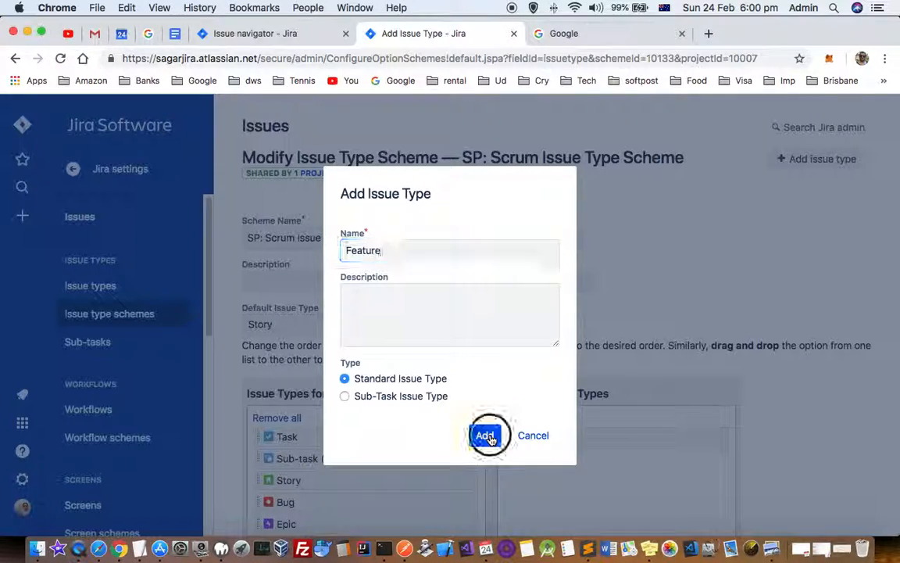
left_click(485, 434)
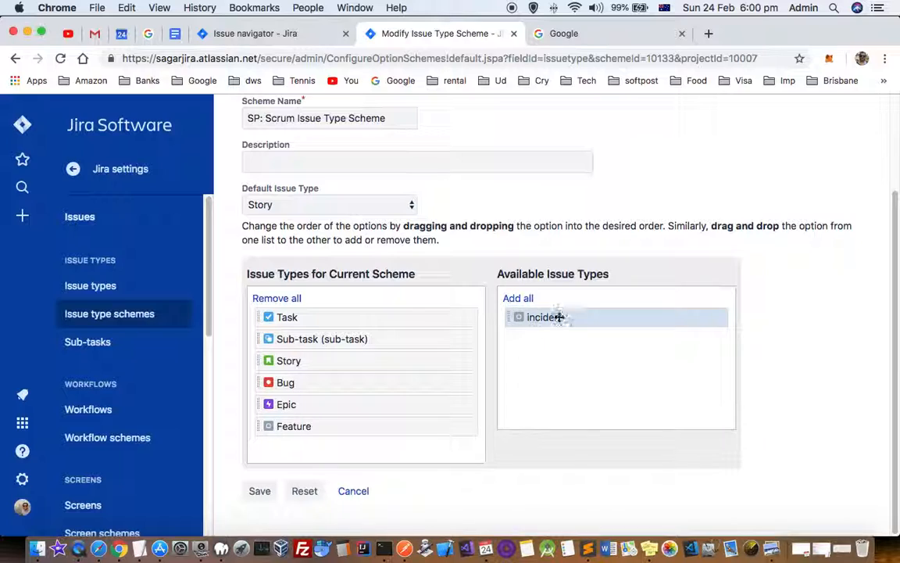
mouse_move(576, 356)
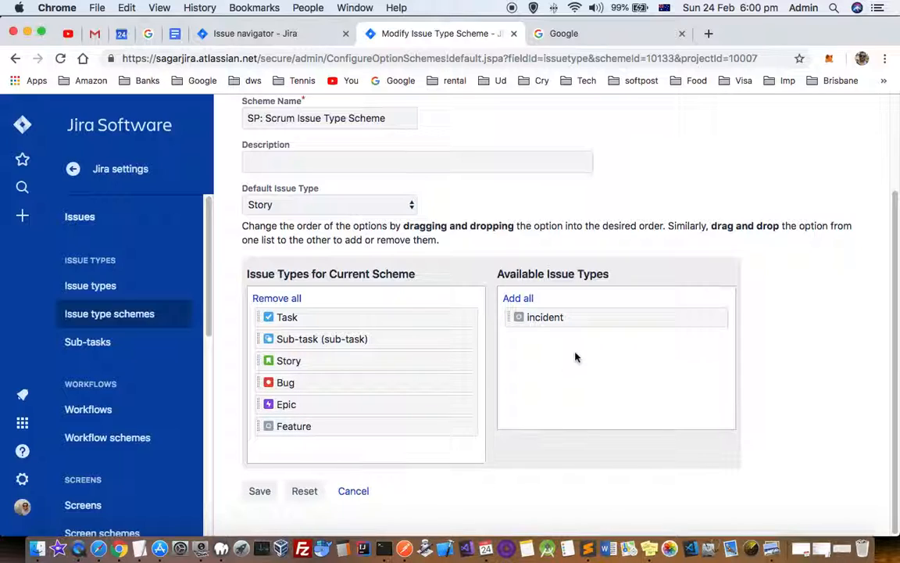
mouse_move(558, 338)
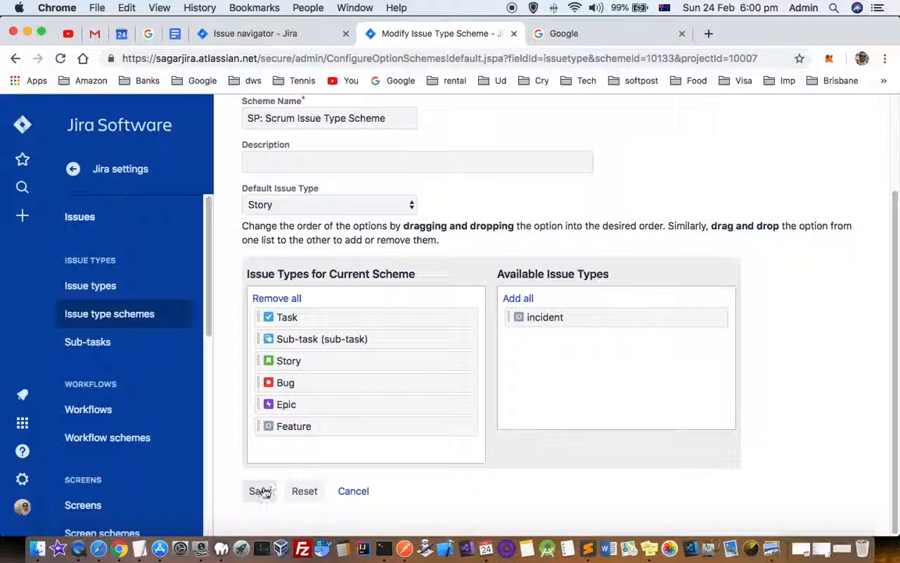
Step: Save the scheme so Feature joins Story, Bug, Epic, Task and Sub-task
left_click(260, 491)
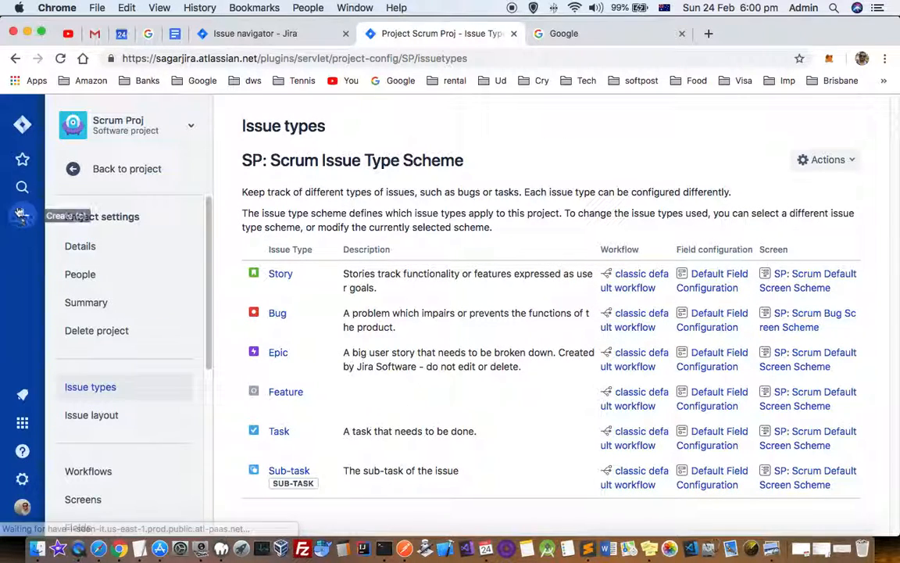
Step: Create a new Scrum Proj issue with Feature as its type and continue to details
left_click(66, 215)
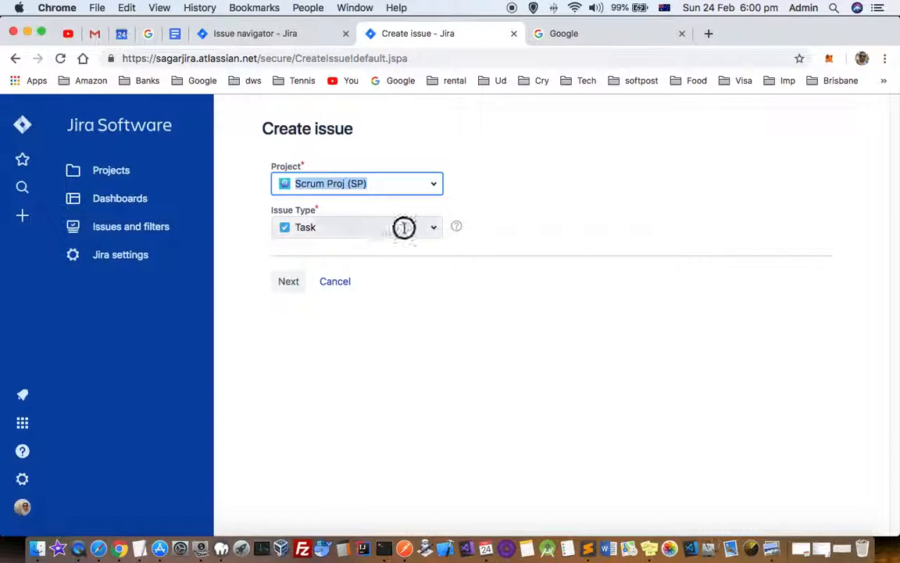
left_click(356, 227)
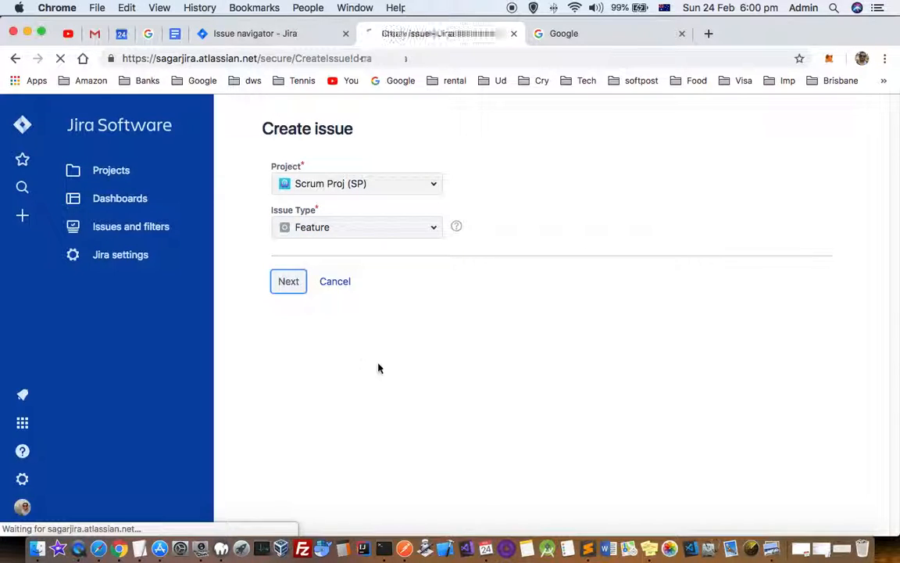
left_click(288, 281)
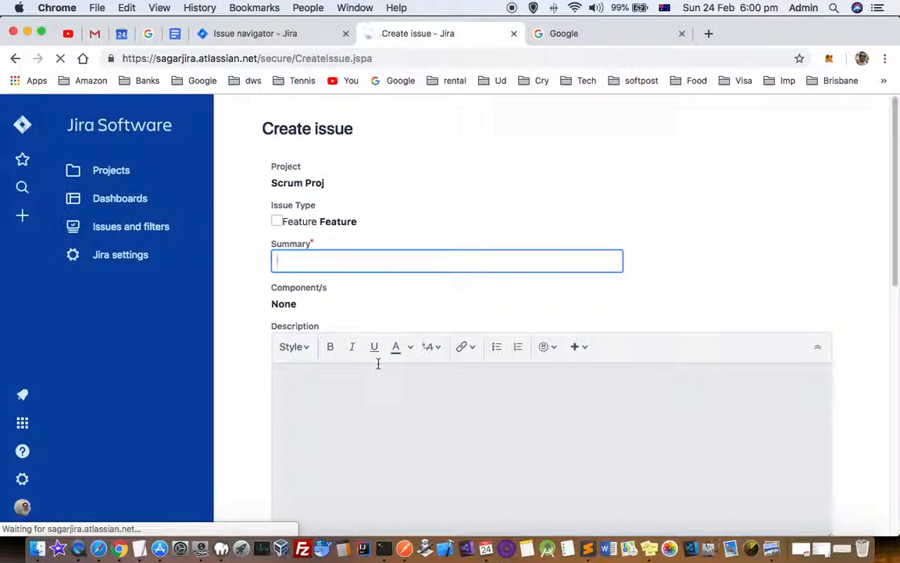